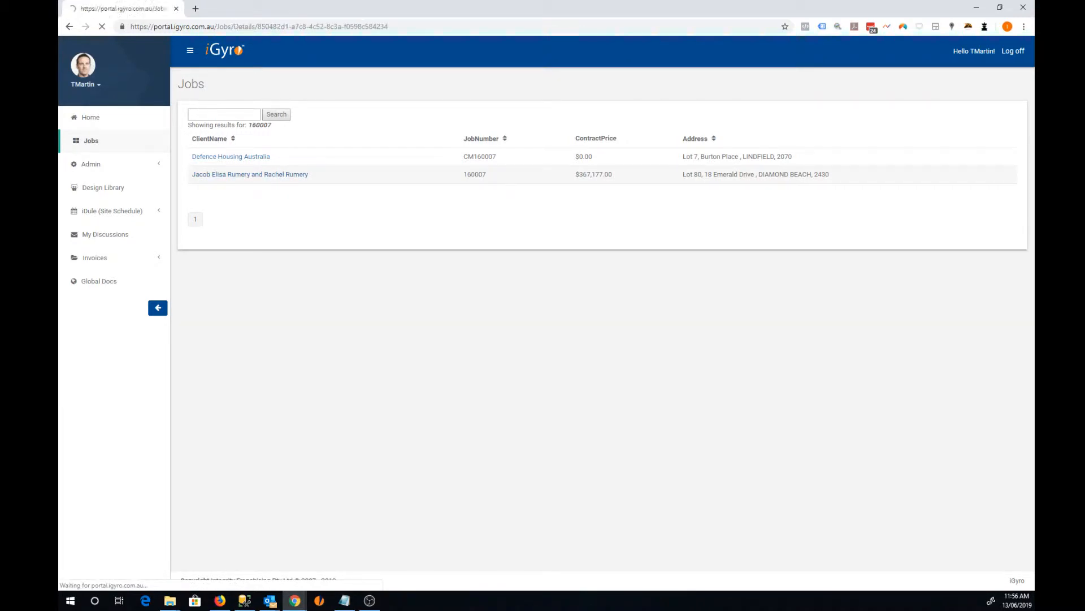
pyautogui.click(250, 173)
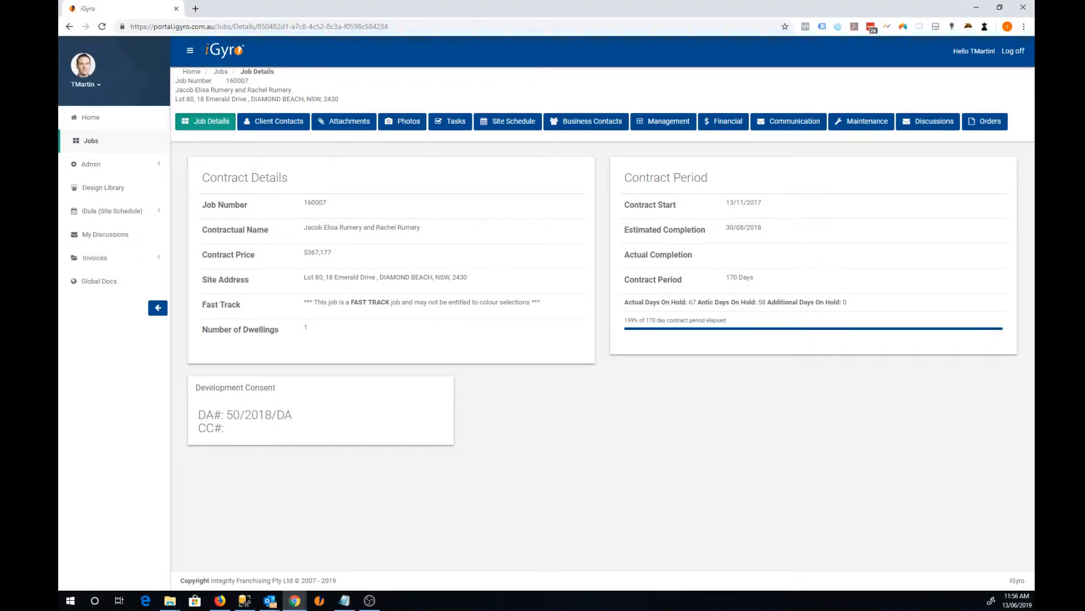
pyautogui.moveTo(984, 121)
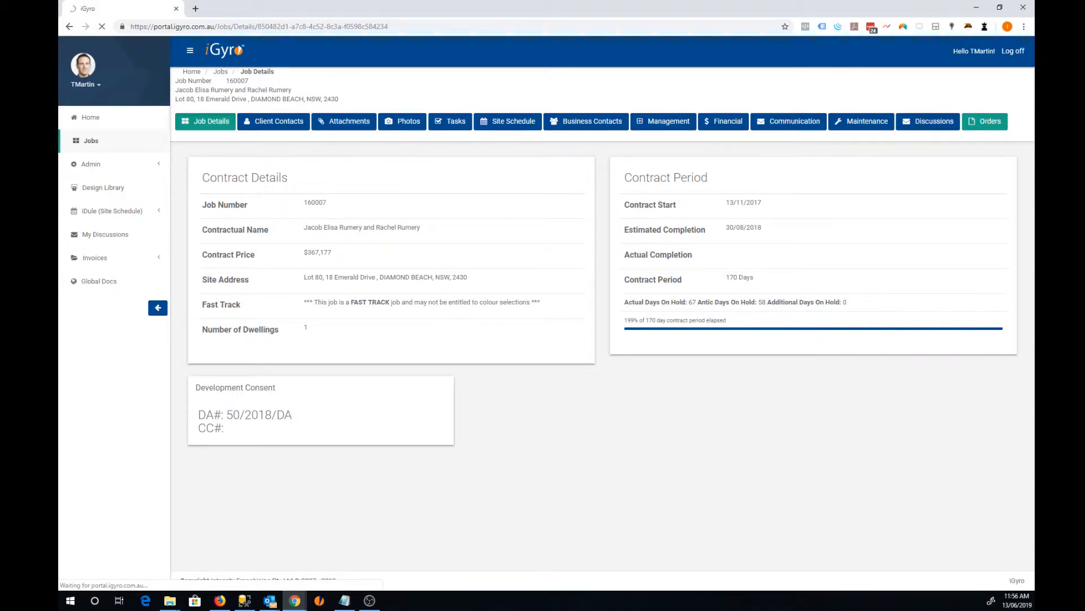
# Step: Show job 160007's purchase orders with their cost centres, suppliers and variances
pyautogui.click(985, 121)
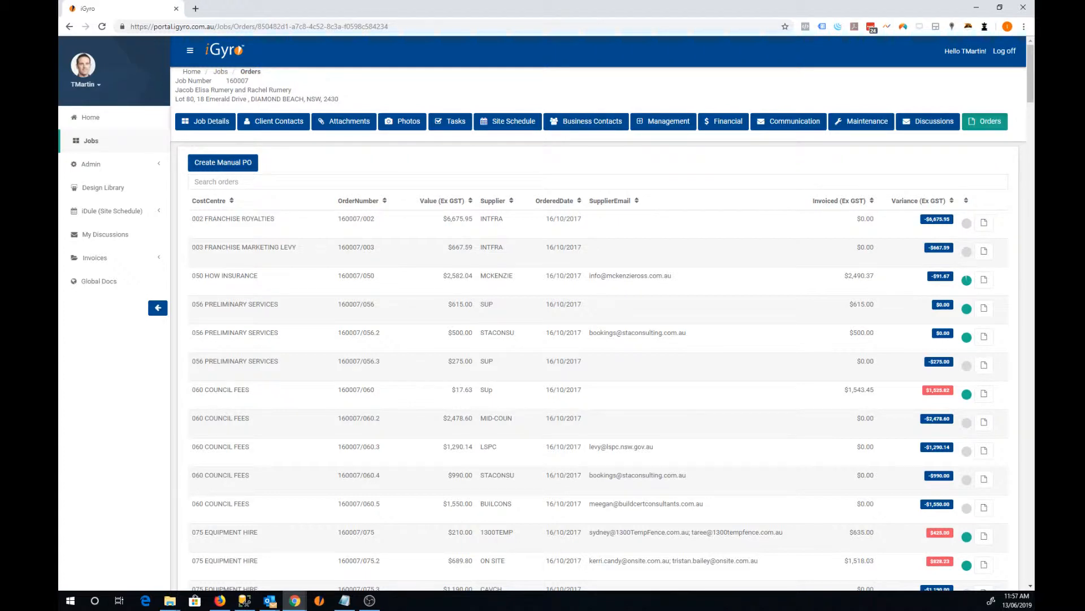
pyautogui.doubleClick(214, 219)
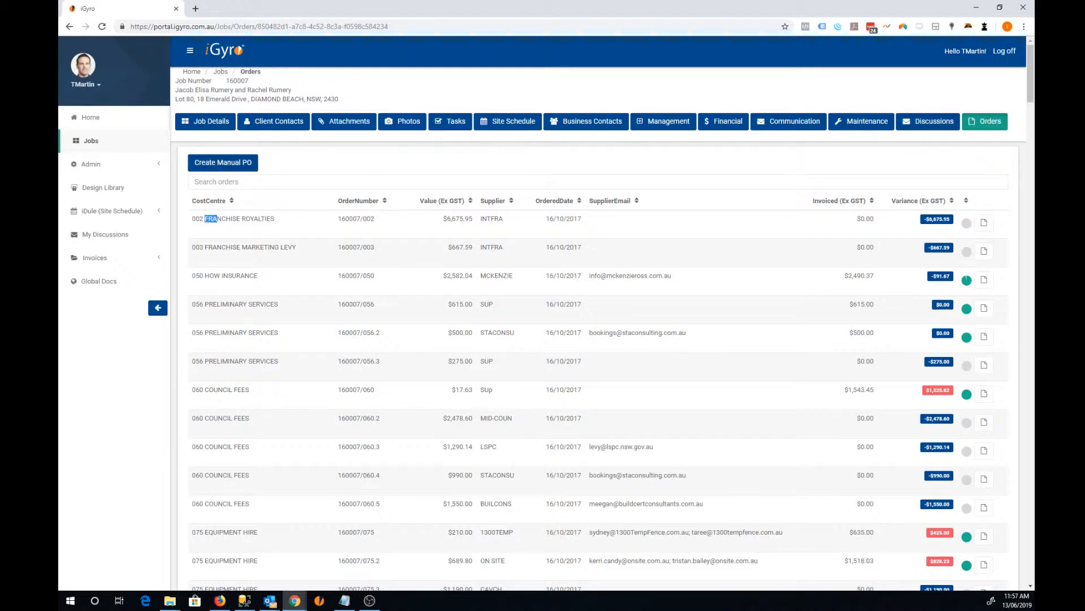
pyautogui.doubleClick(238, 218)
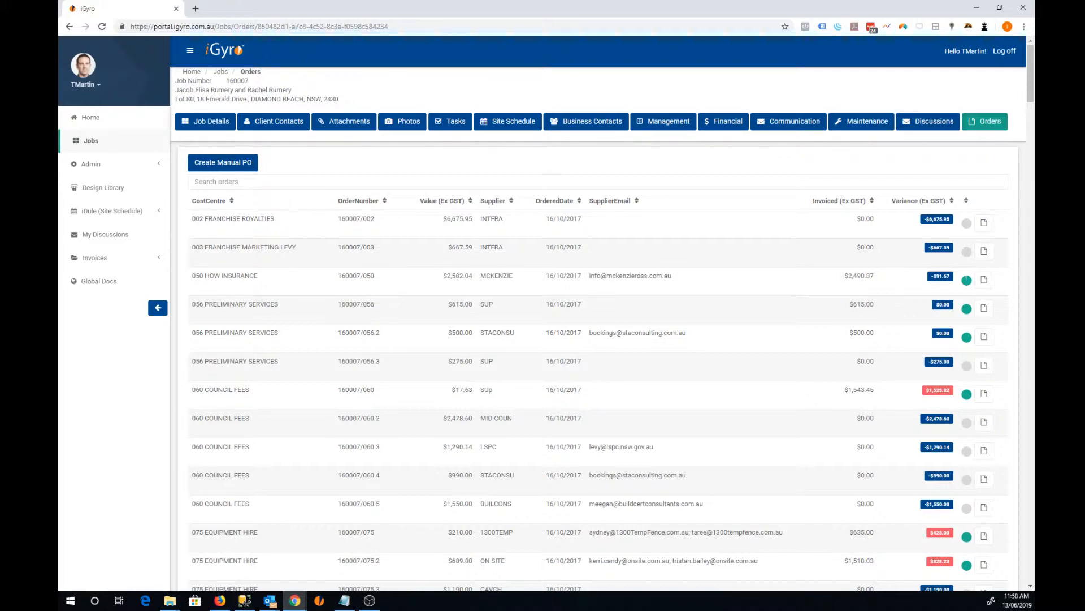
pyautogui.doubleClick(457, 275)
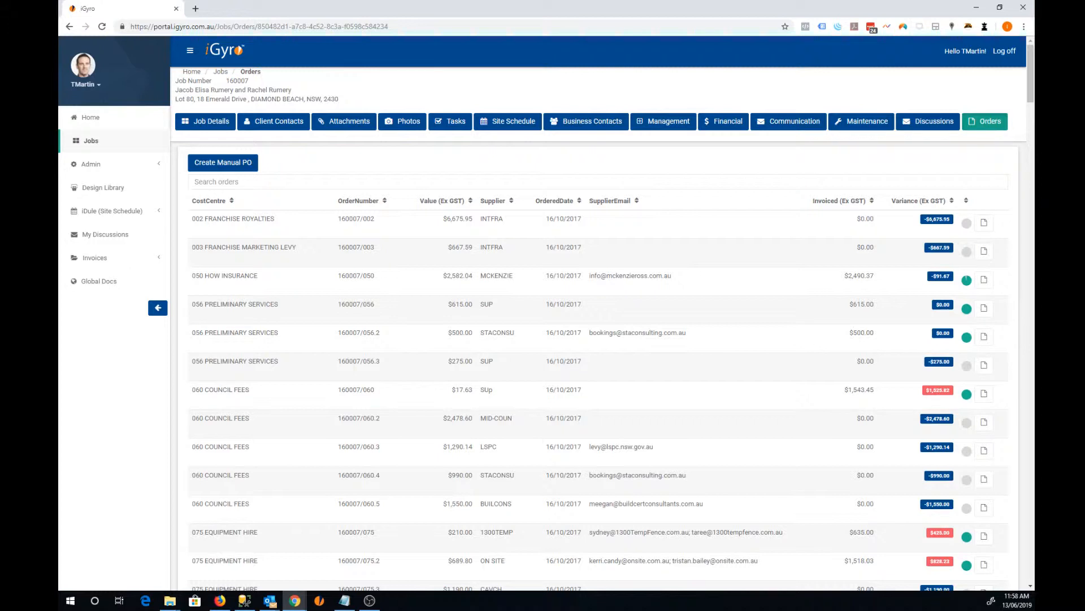
pyautogui.moveTo(967, 280)
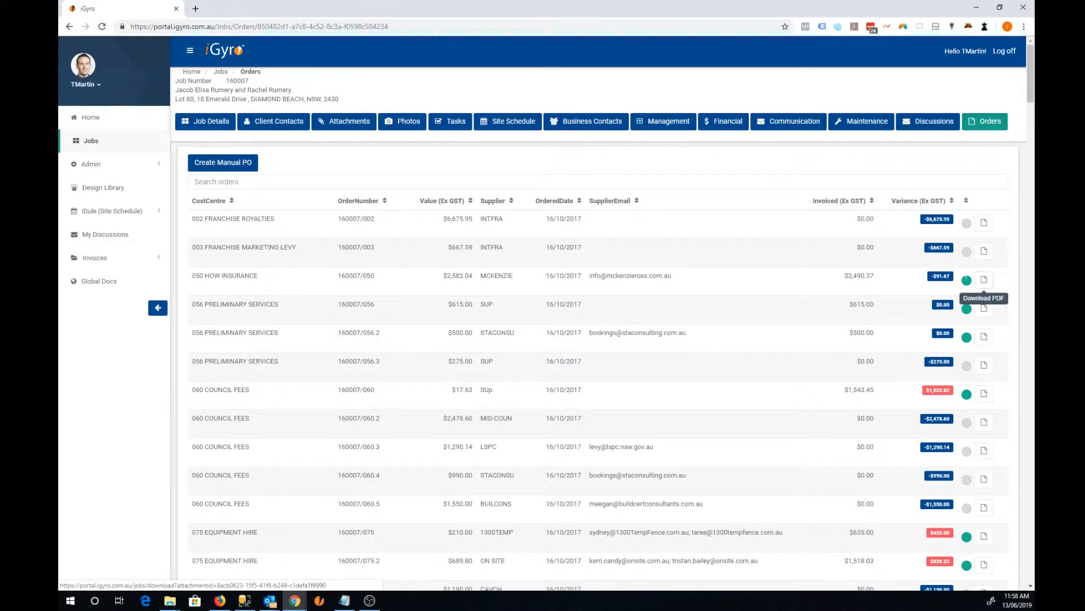
pyautogui.click(984, 280)
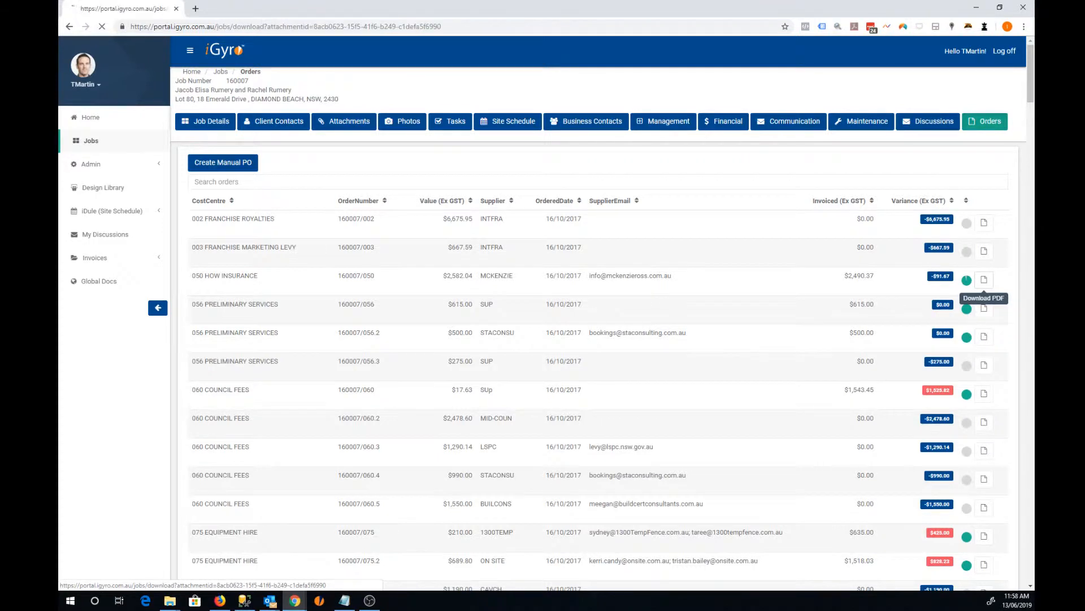
pyautogui.click(984, 281)
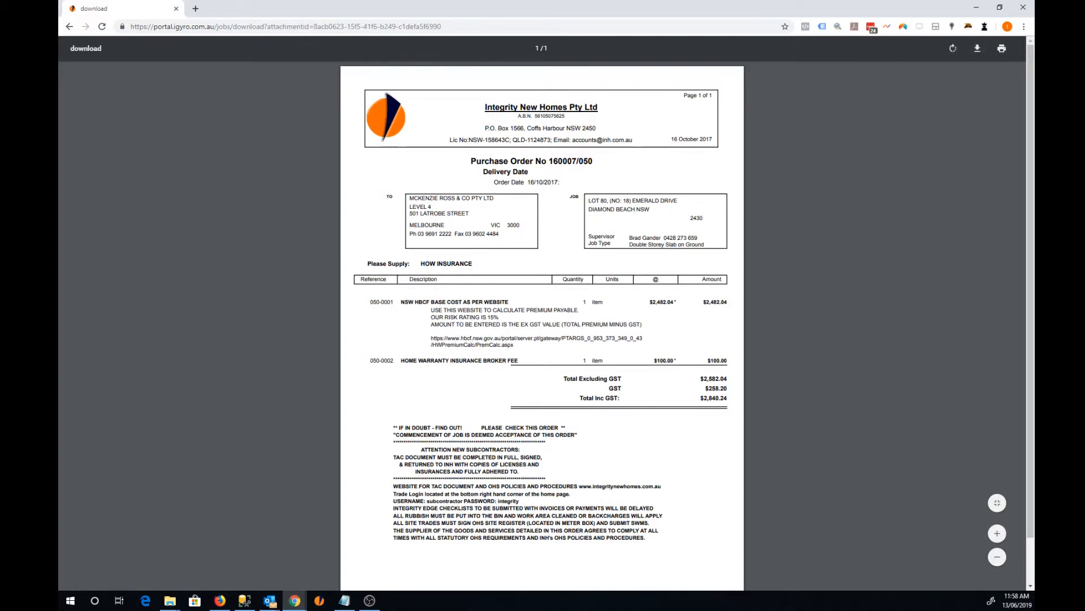
pyautogui.moveTo(69, 26)
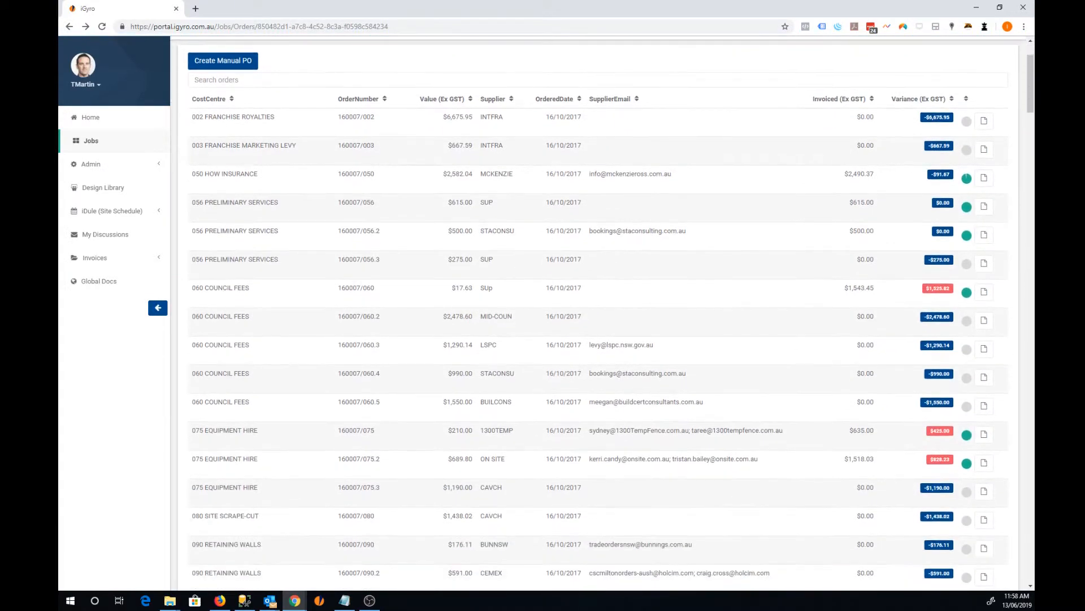
pyautogui.scroll(-3)
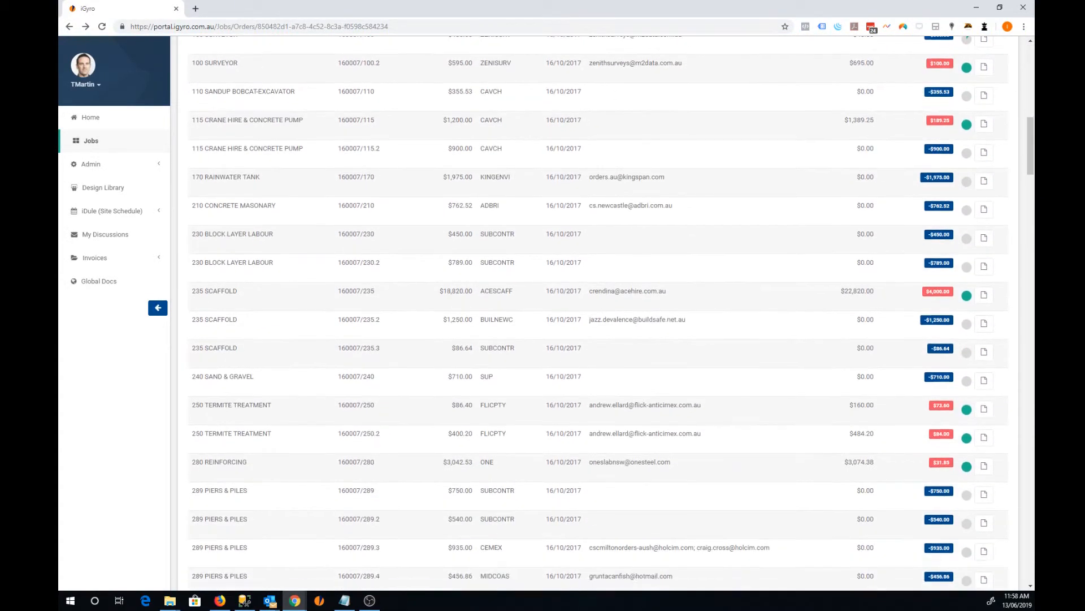
pyautogui.scroll(-3)
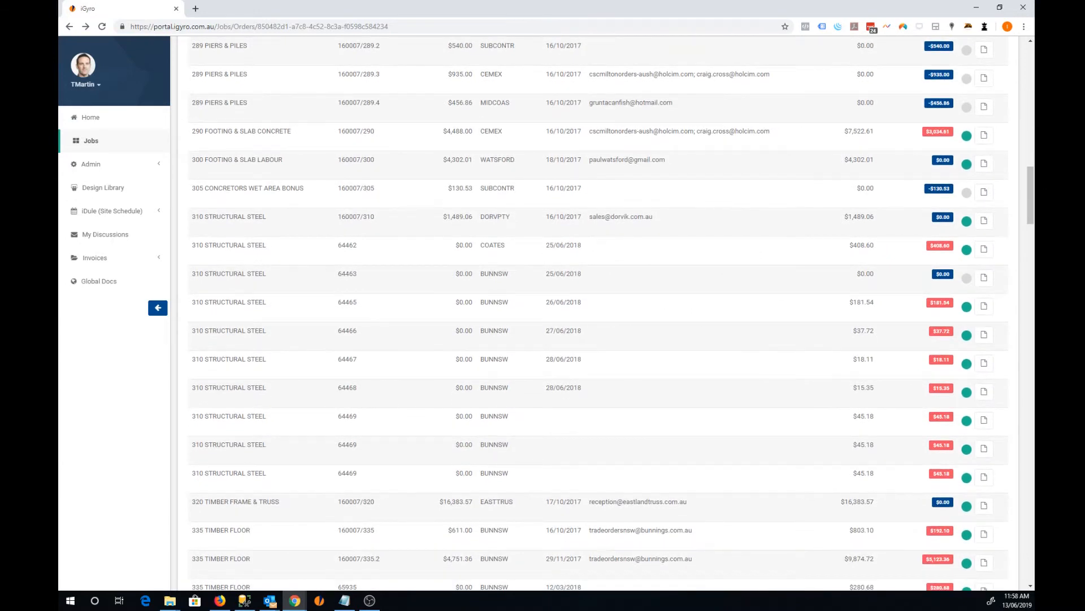
pyautogui.doubleClick(346, 244)
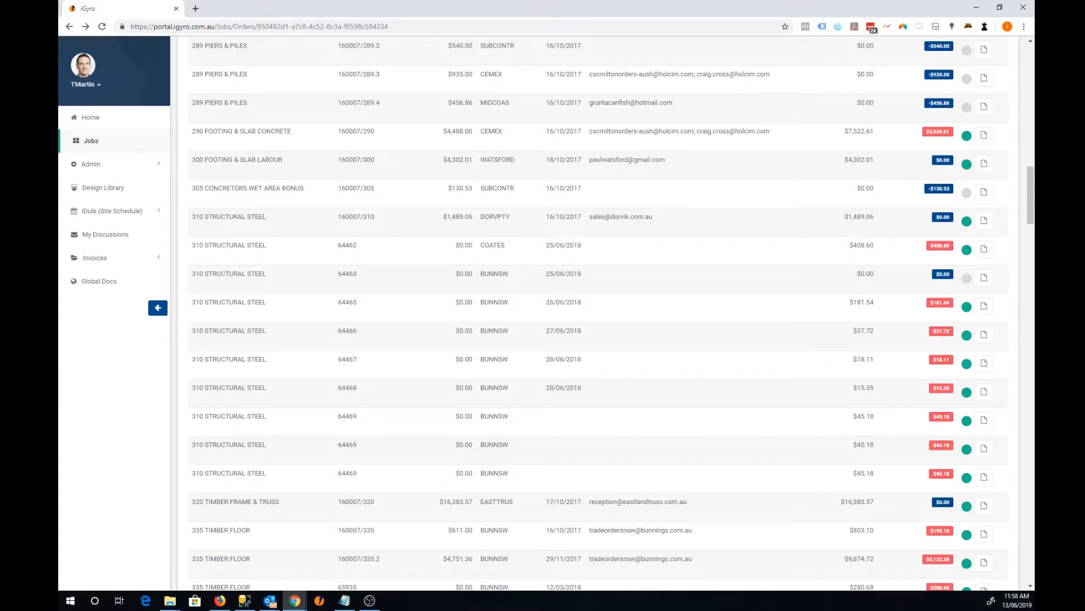
pyautogui.doubleClick(861, 245)
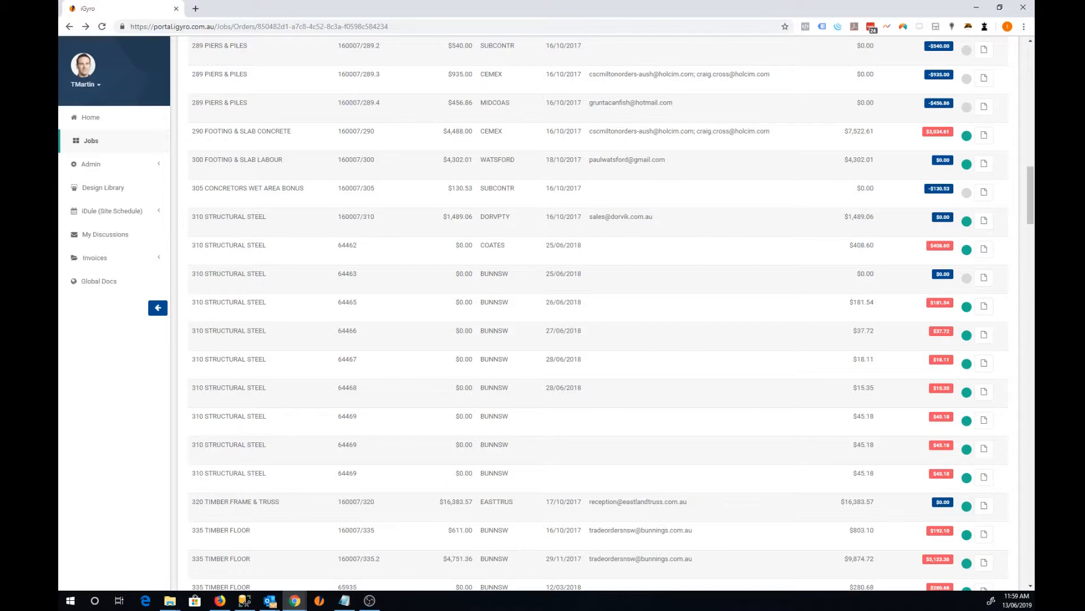
pyautogui.click(984, 249)
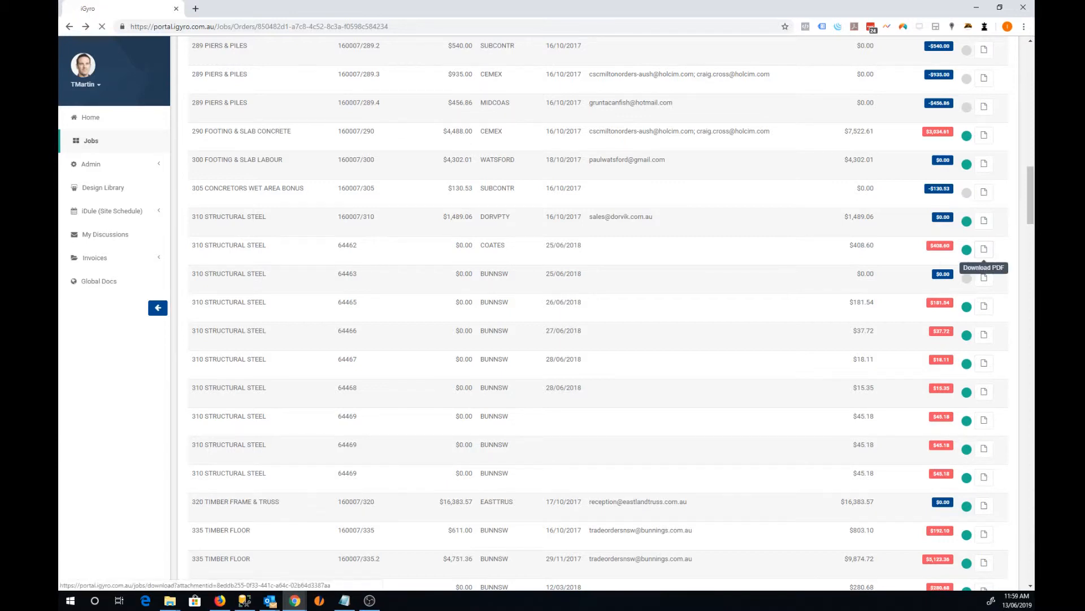
pyautogui.click(984, 250)
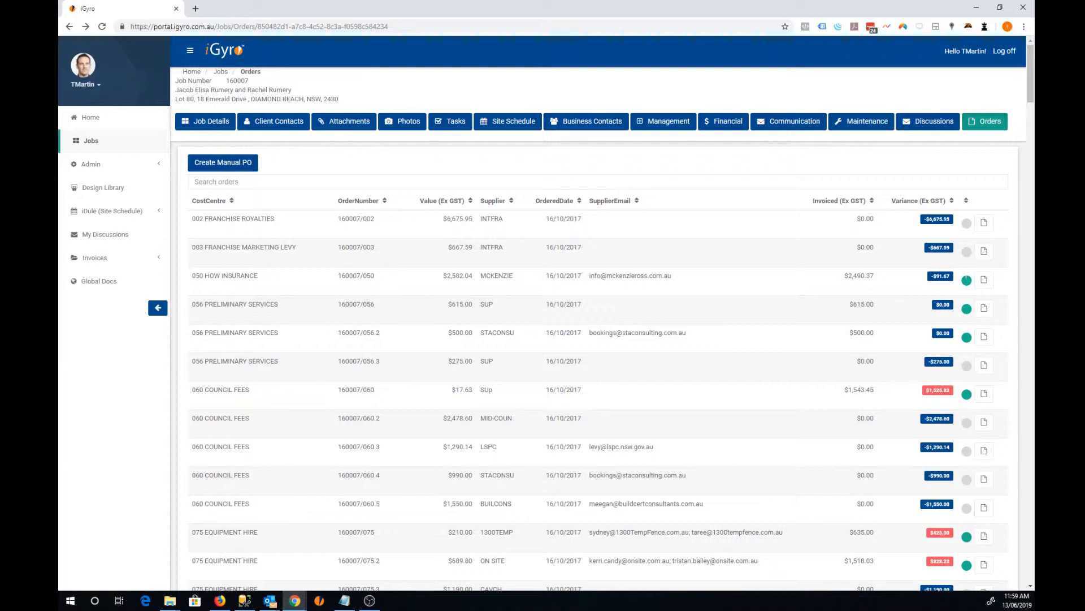
pyautogui.moveTo(223, 162)
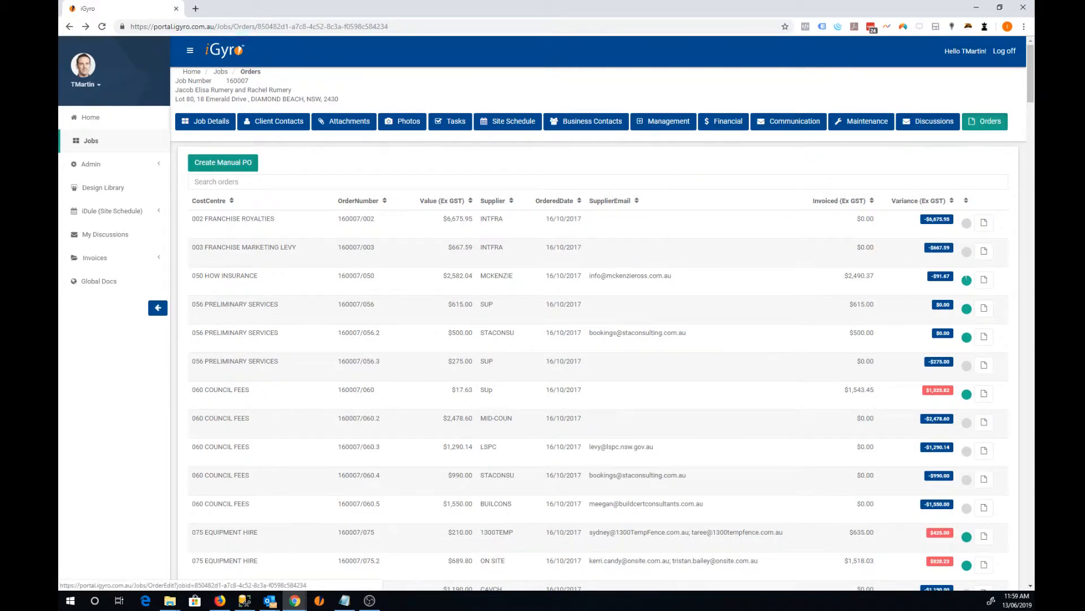
# Step: Start a blank manual purchase order for job 160007
pyautogui.click(223, 163)
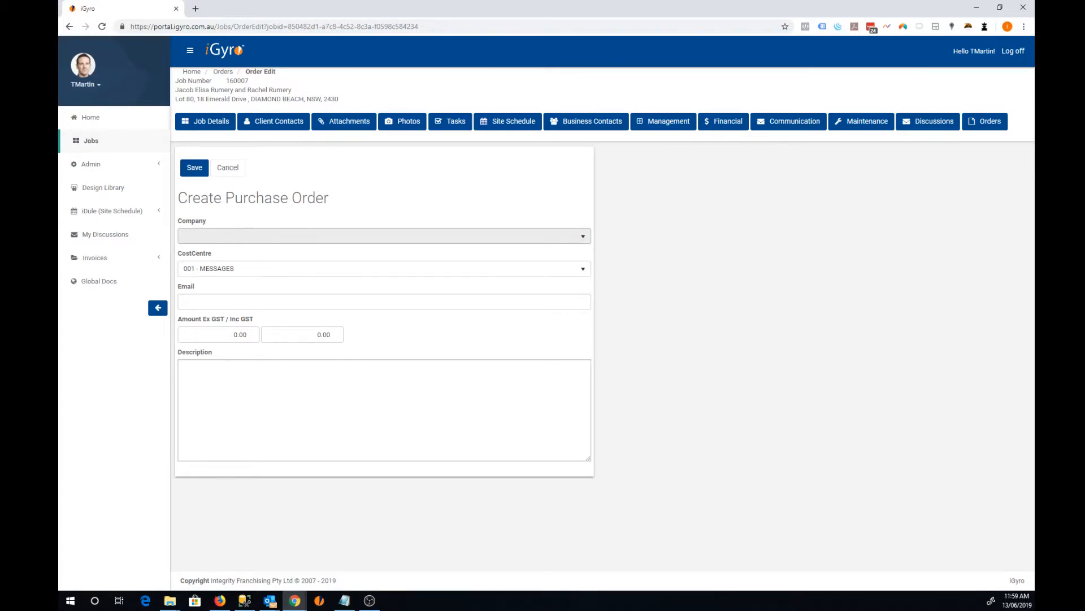
# Step: Choose COATES HIRE as the company and 310 - STRUCTURAL STEEL as the cost centre
pyautogui.click(383, 235)
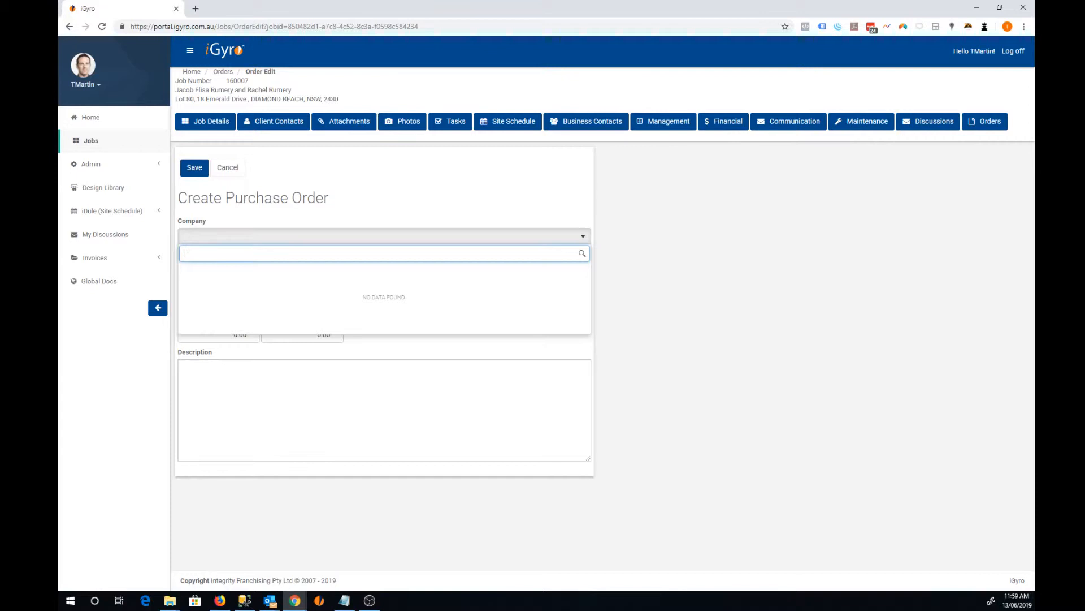
pyautogui.write('coat')
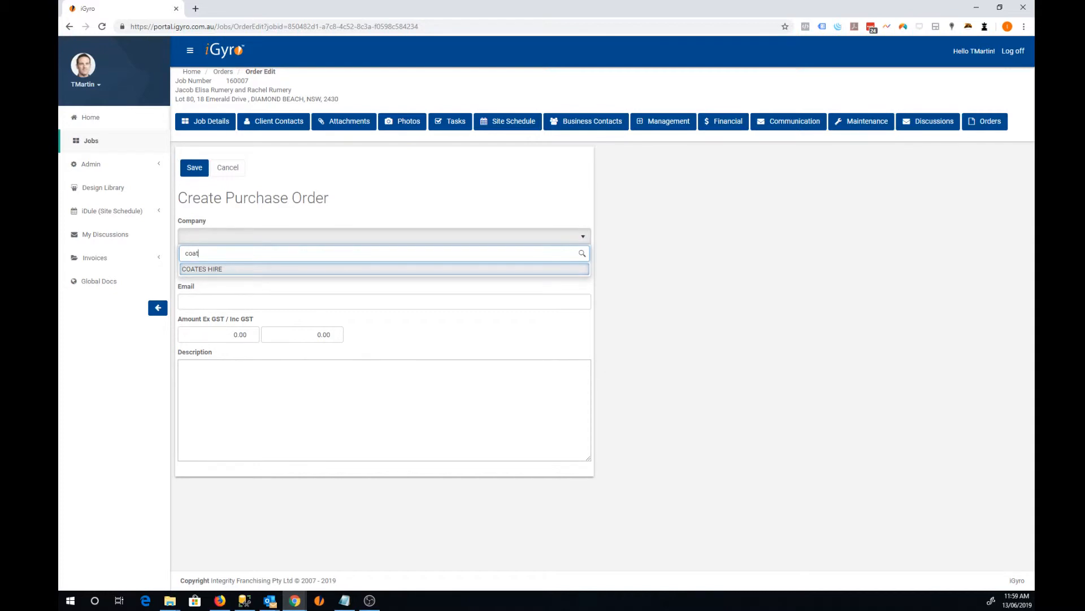
pyautogui.click(202, 269)
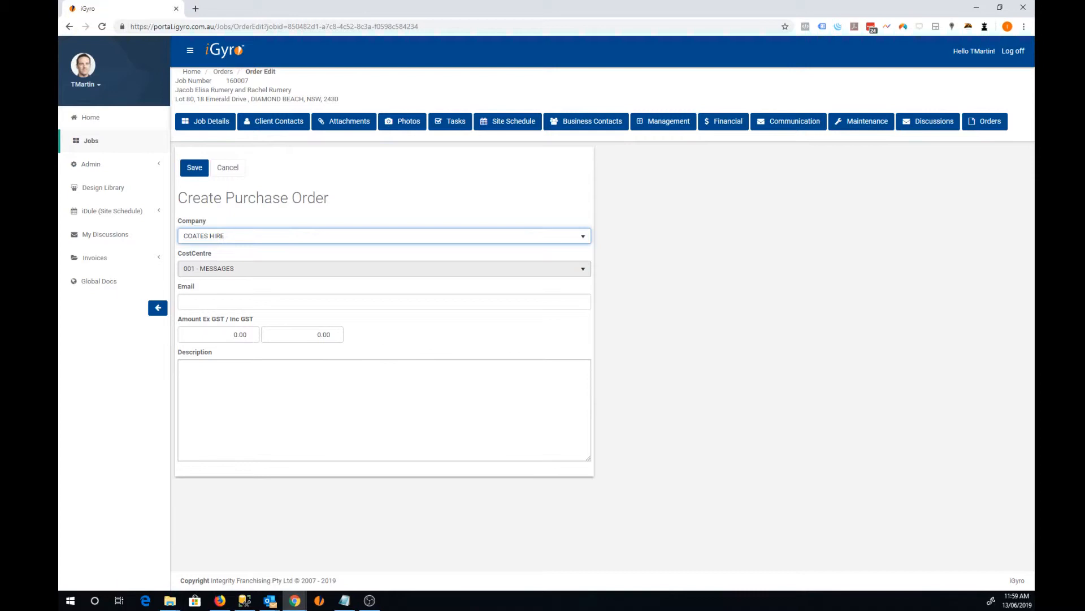
pyautogui.click(385, 268)
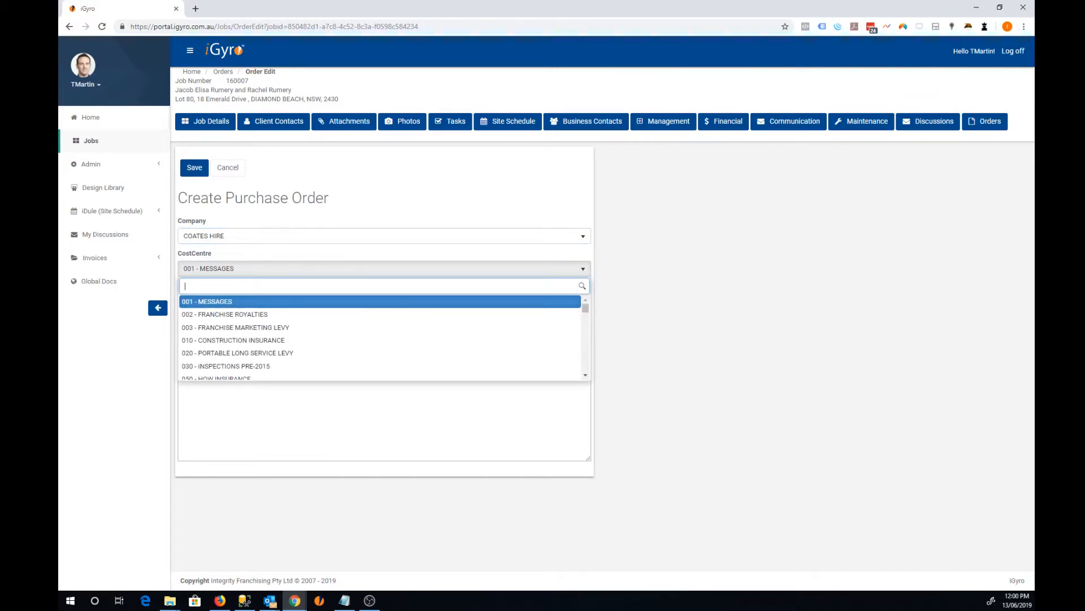
pyautogui.write('310 - STRUCTURAL STEEL')
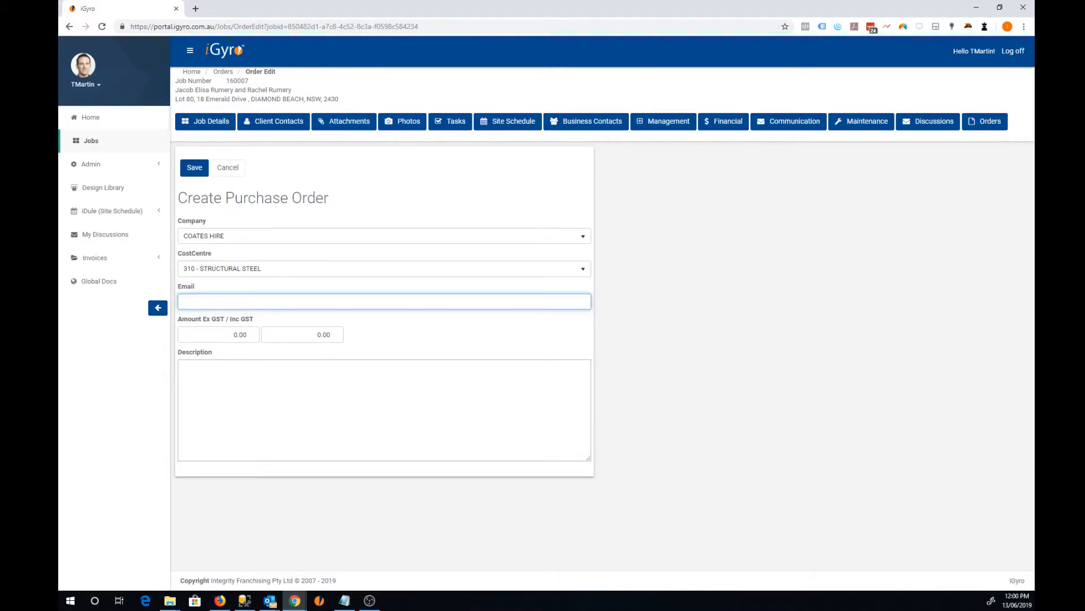
pyautogui.click(384, 300)
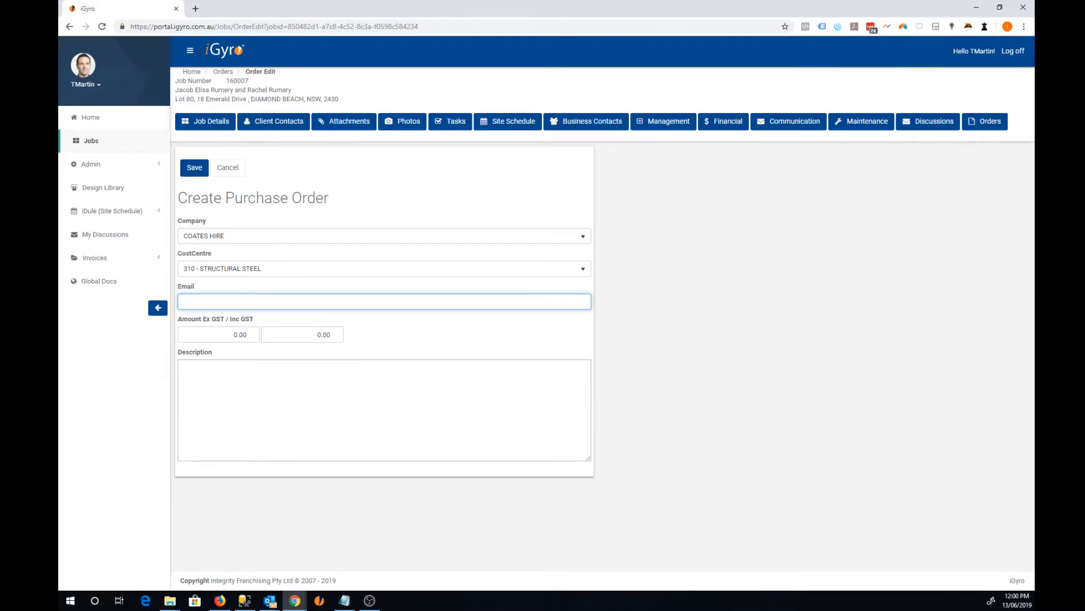
pyautogui.write('coat')
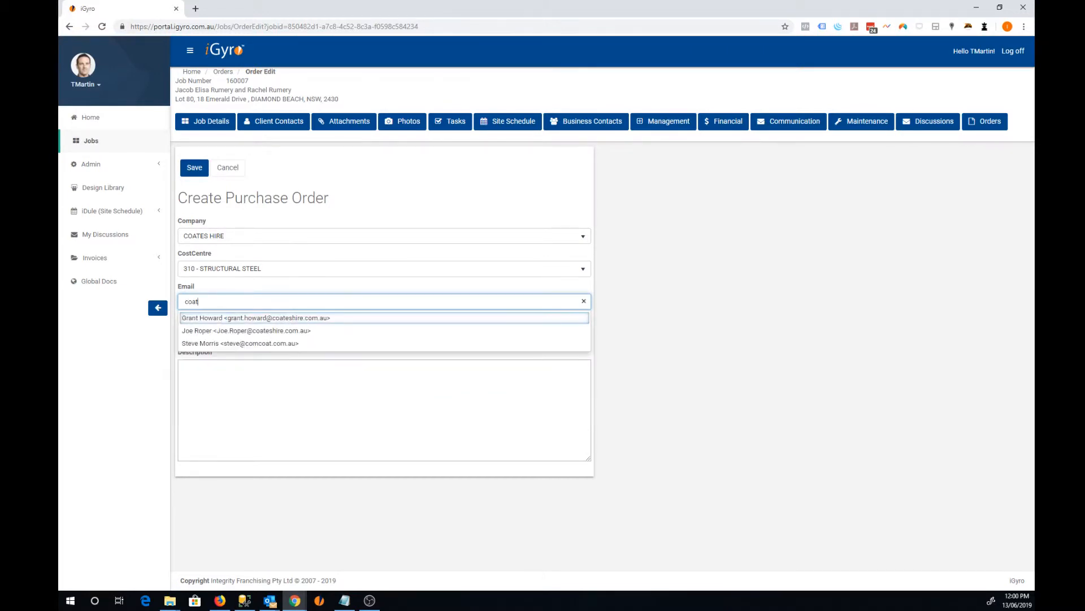
pyautogui.click(255, 317)
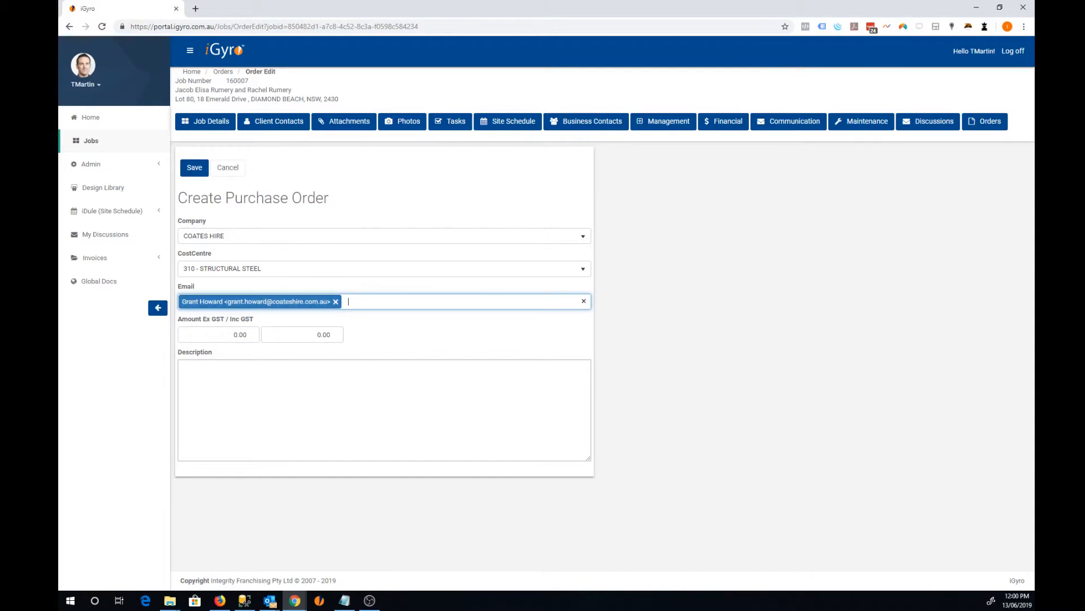
pyautogui.click(336, 302)
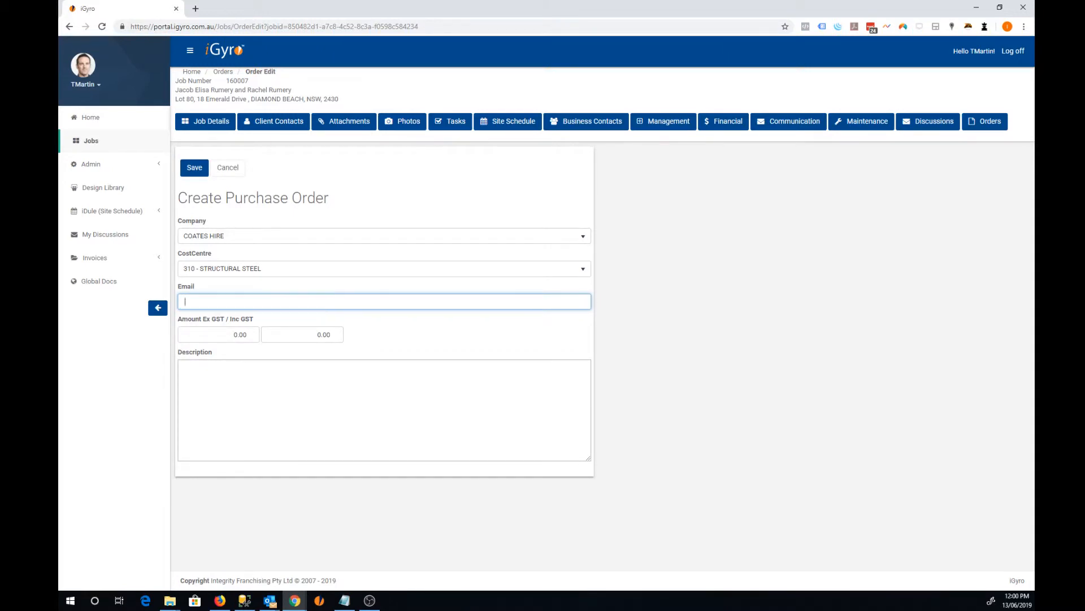
pyautogui.write('tim martin')
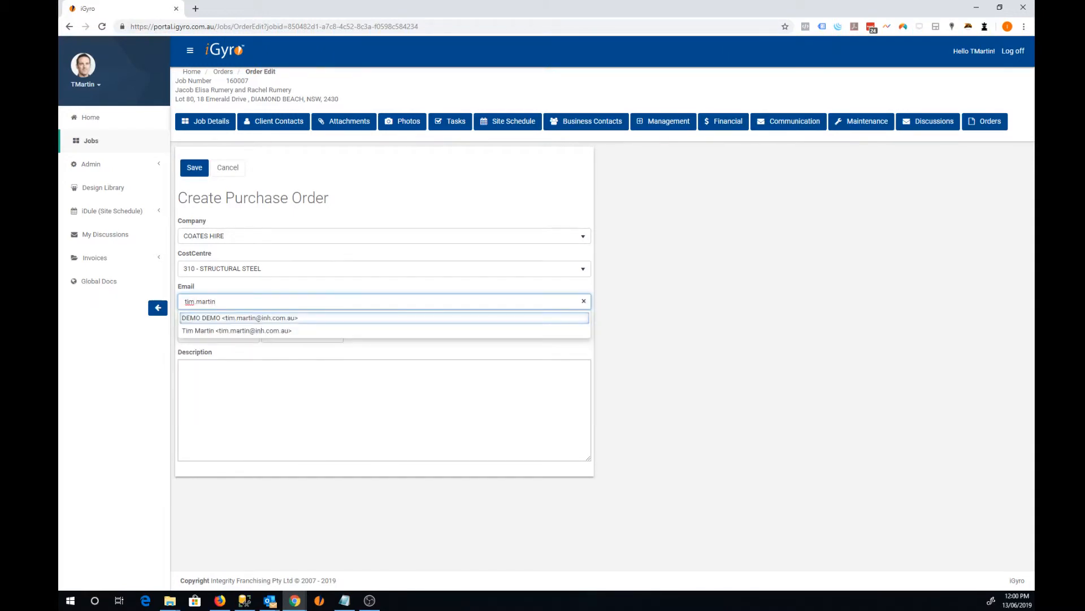
pyautogui.click(237, 330)
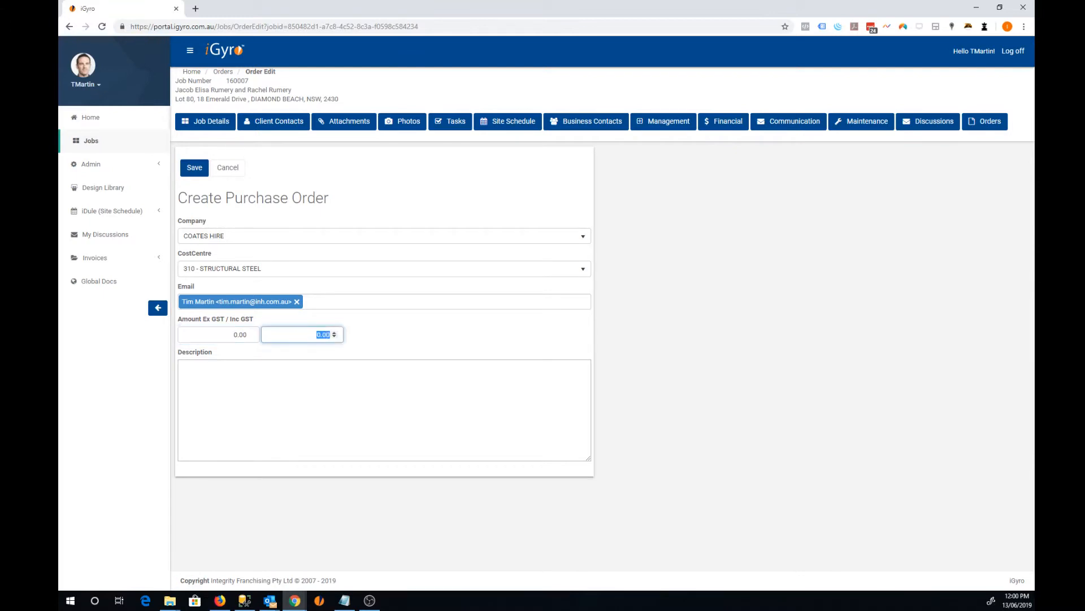
pyautogui.write('5')
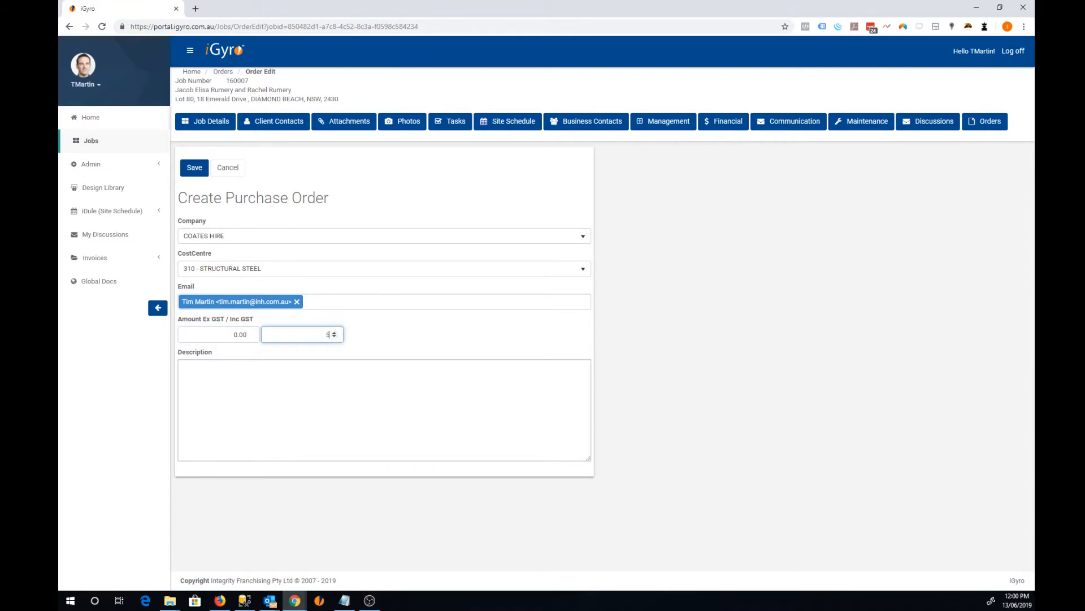
pyautogui.write('500')
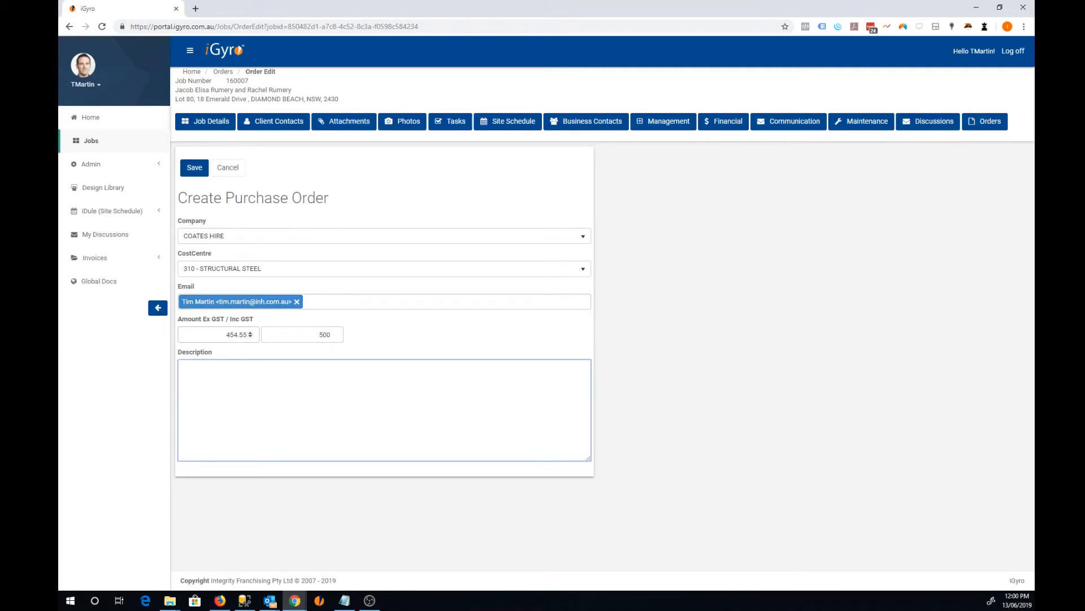
# Step: Enter the description '1 x beam' and '1 x screws.' on separate lines
pyautogui.click(215, 334)
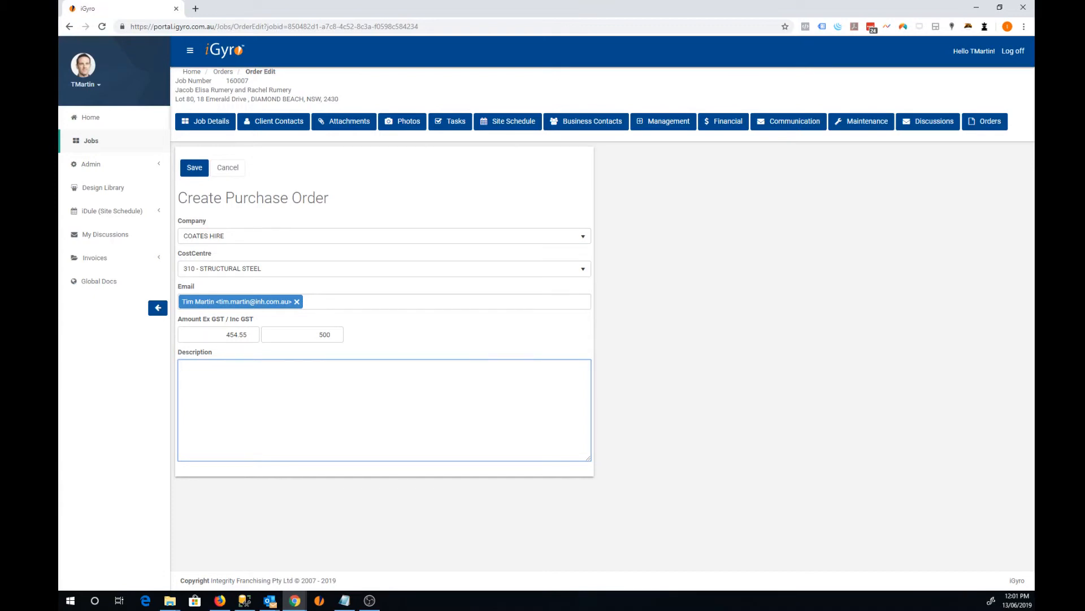
pyautogui.write('1 x')
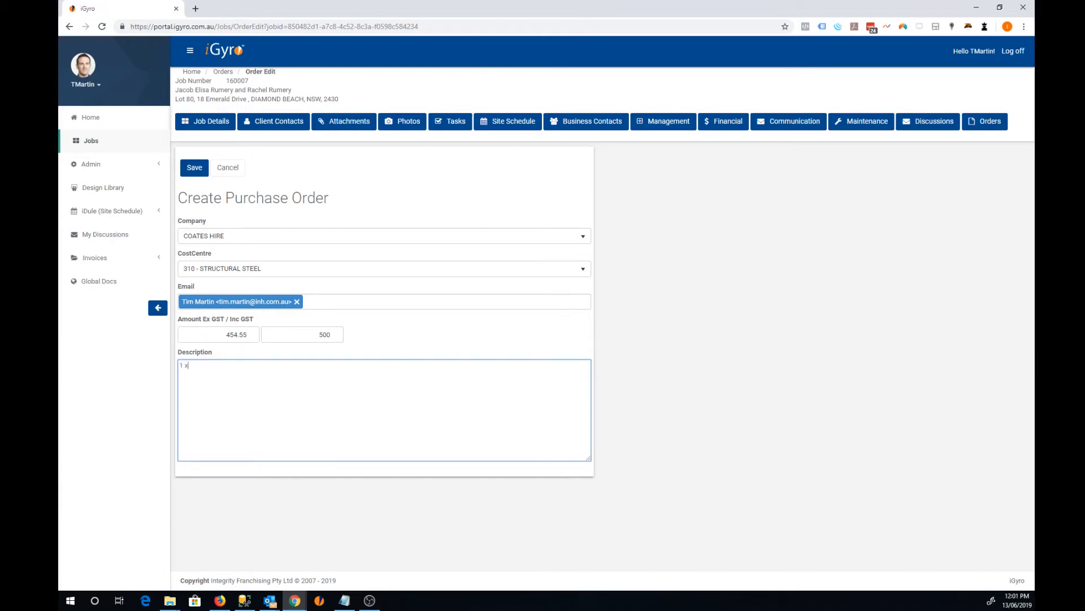
pyautogui.write('beam')
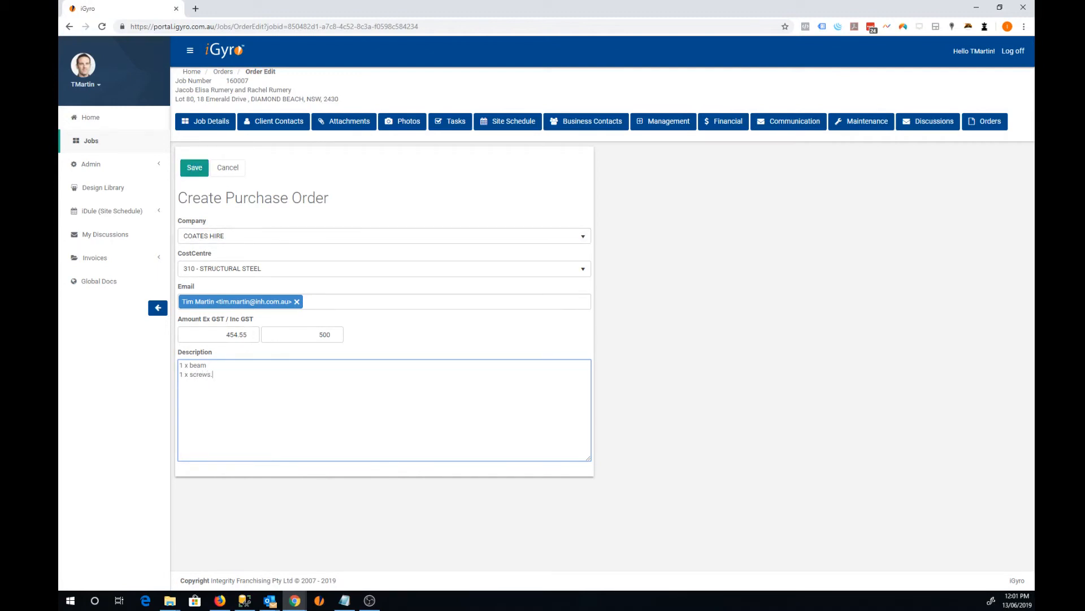
pyautogui.click(195, 167)
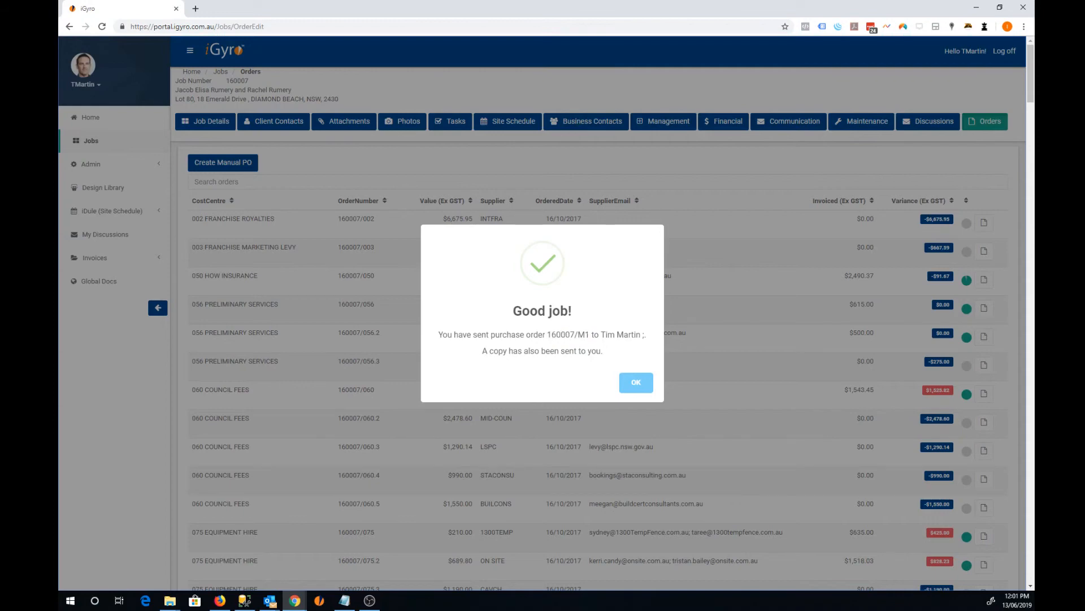
# Step: Dismiss the confirmation, filter orders by 'coat' and open 160007/M1 as a PDF
pyautogui.click(635, 382)
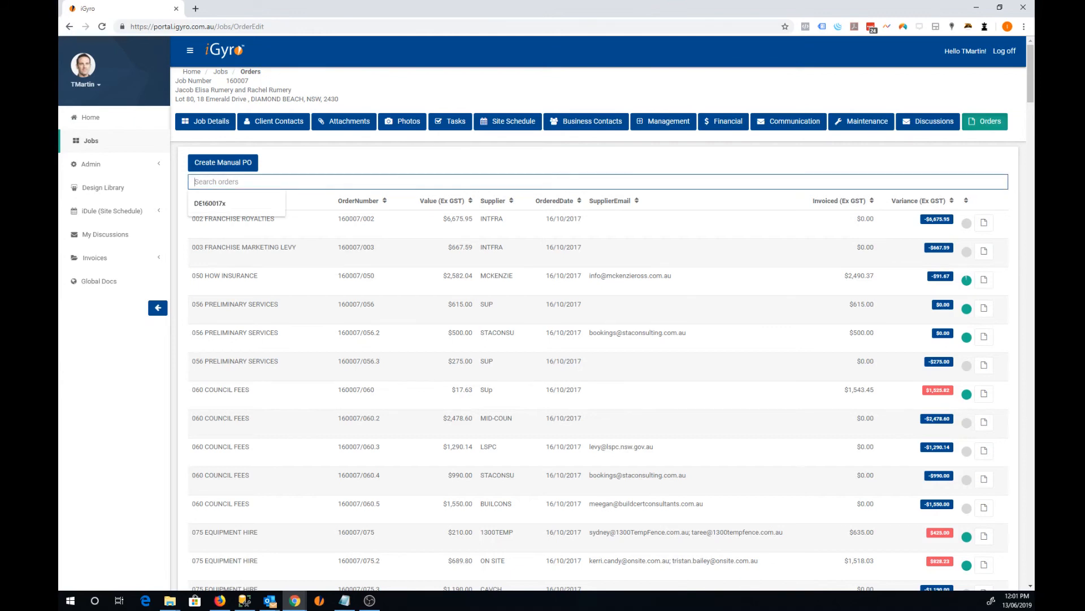
pyautogui.write('coat')
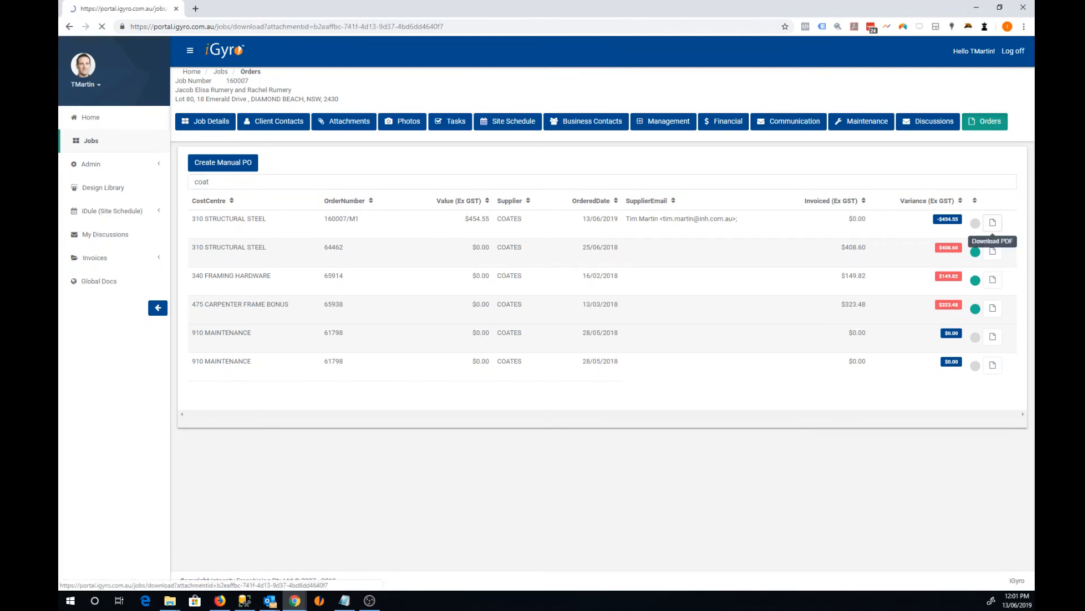
pyautogui.click(993, 223)
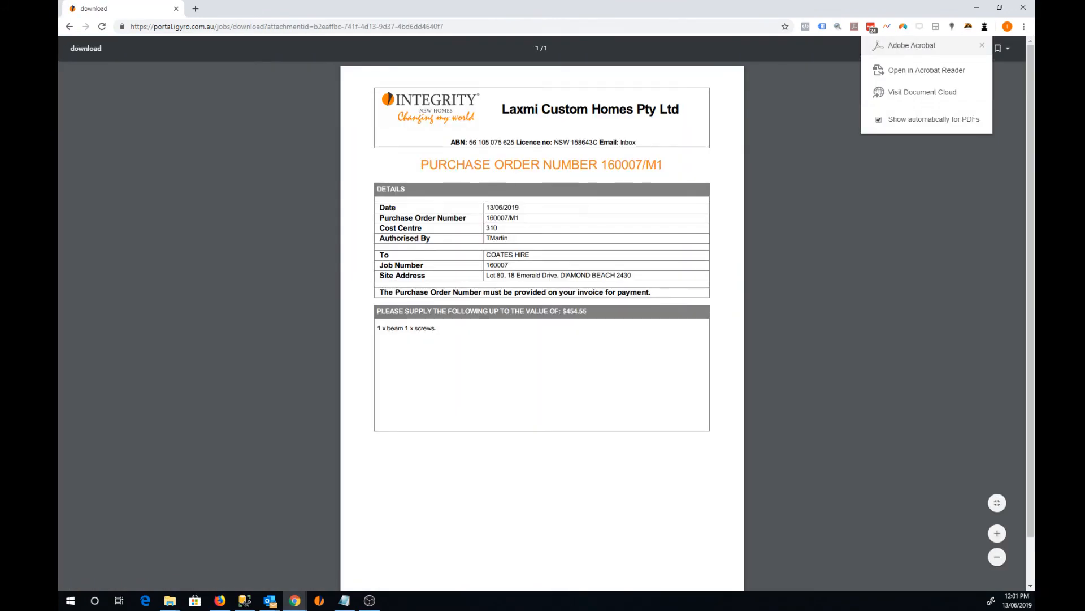